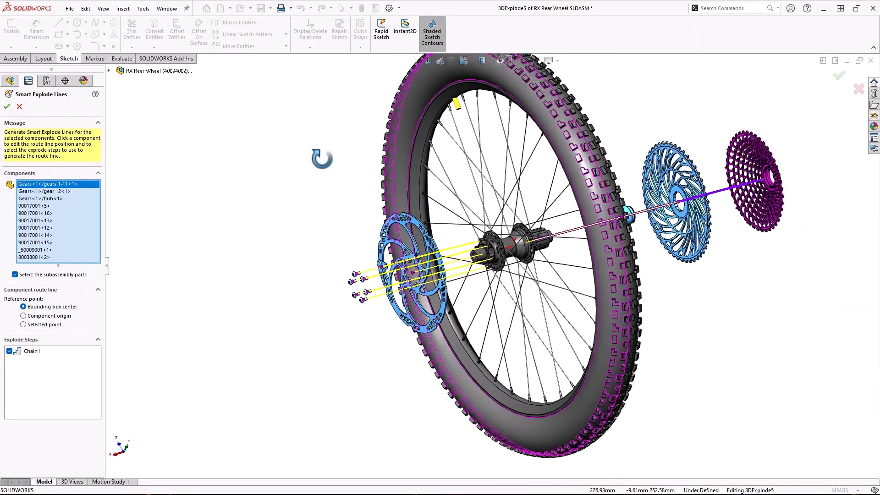
- Accept the smart explode lines and switch to the 40107001 Light Trail trike assembly
click(6, 107)
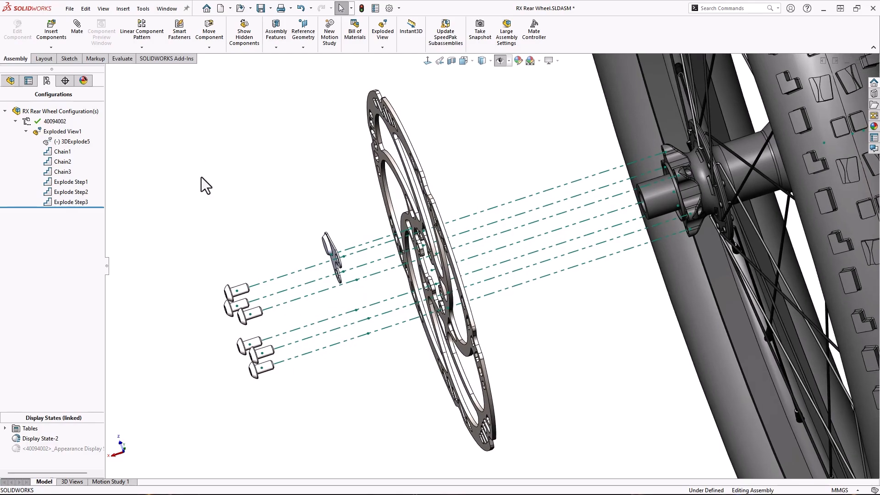
right_click(72, 140)
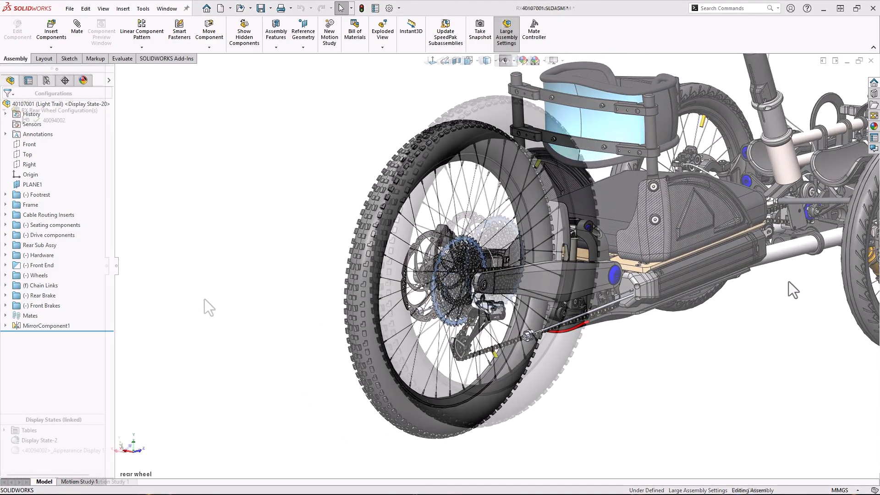
- Create Exploded View1 with cassette and large sprocket explode steps along the axle
click(382, 32)
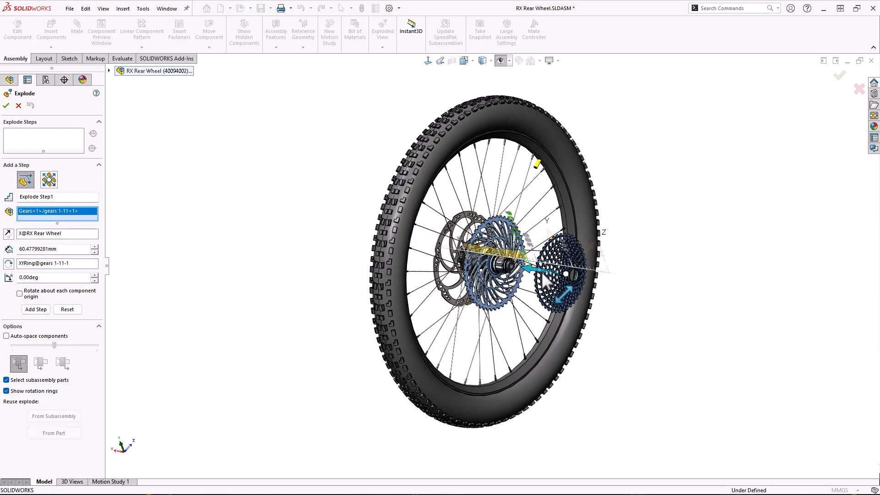
click(35, 309)
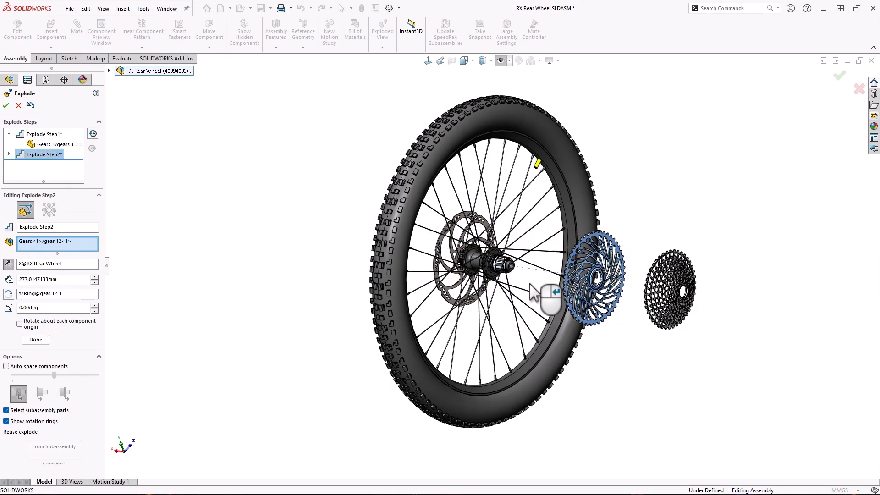
click(35, 339)
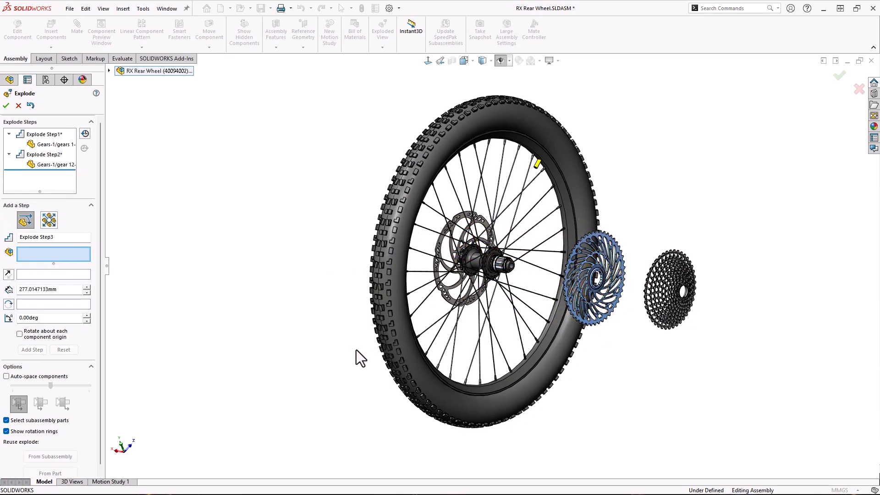
click(6, 105)
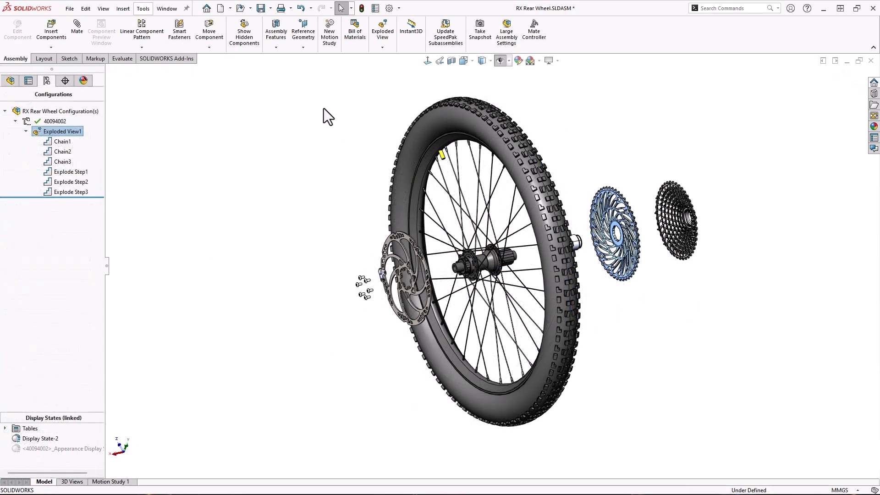
- Sketch an explode route line from a rotor bolt to the small bracket hole
click(382, 45)
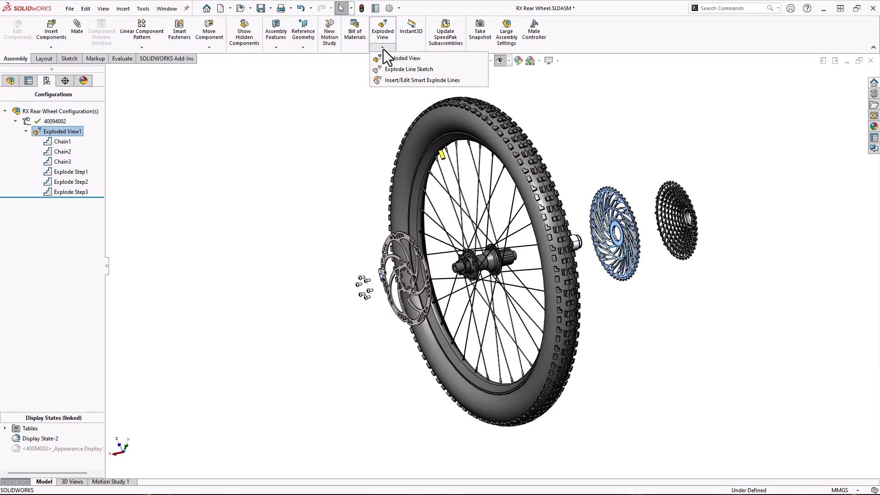
click(410, 69)
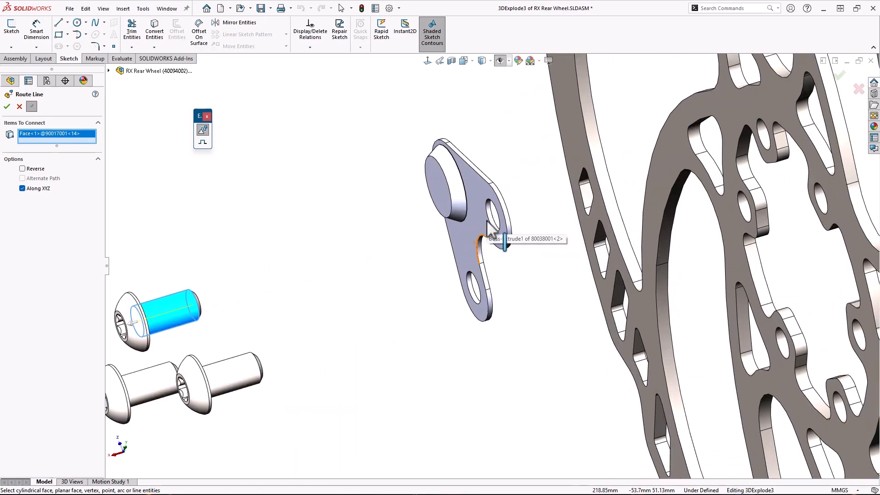
click(492, 216)
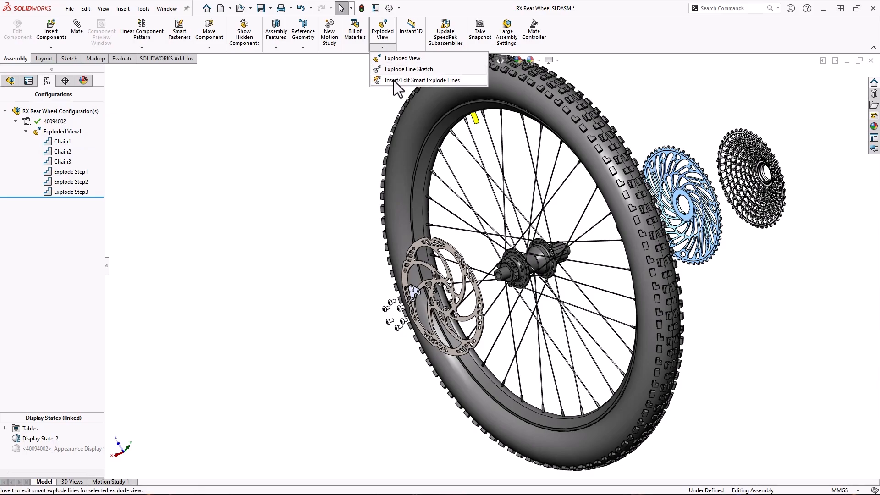
- Insert smart explode lines from the Exploded View dropdown
click(418, 80)
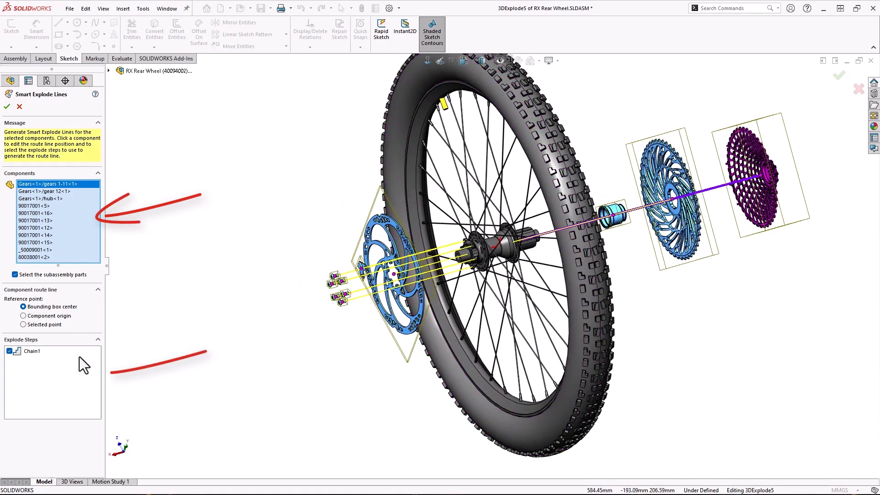
mouse_move(84, 371)
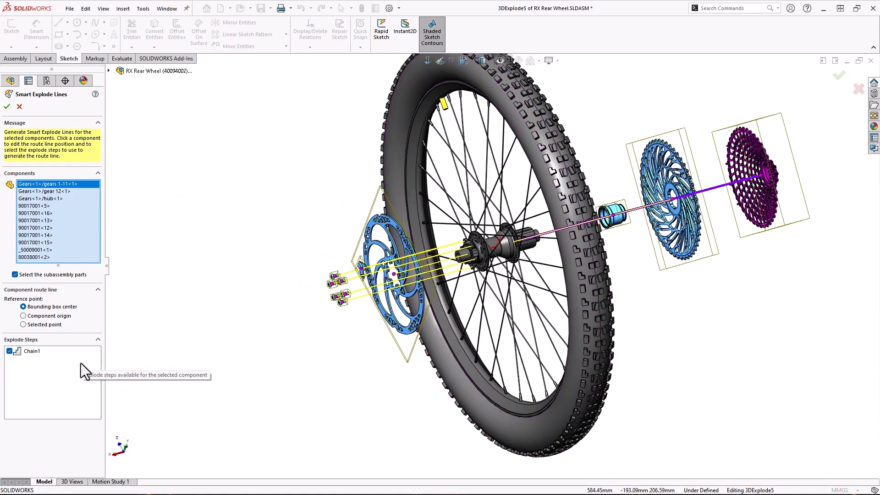
mouse_move(110, 370)
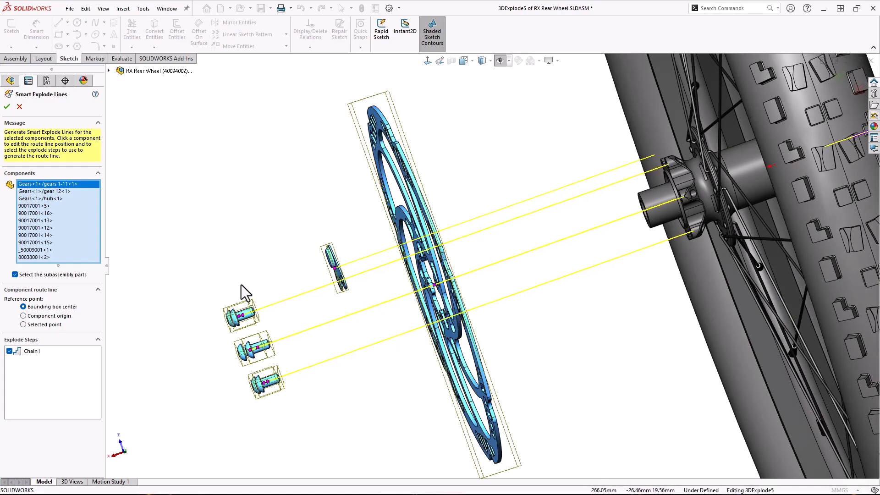
- Uncheck Explode Step1 for plate 80038001<2>, then accept the smart explode lines
click(34, 250)
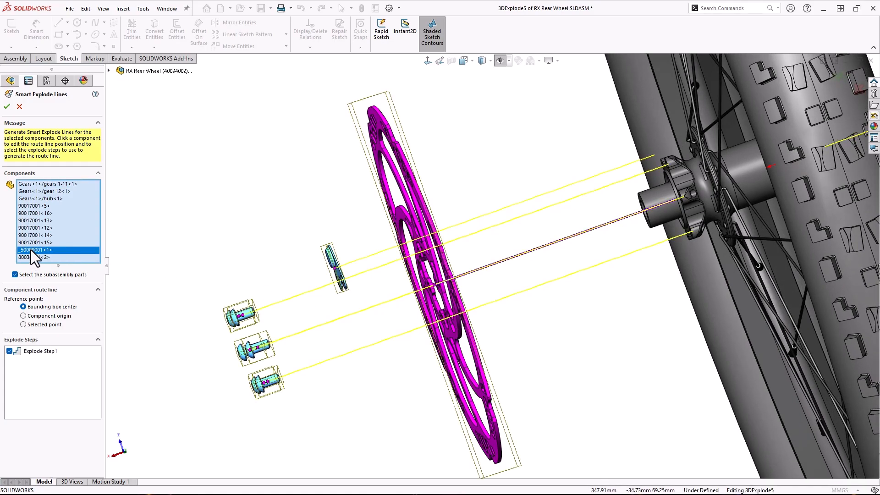
click(37, 242)
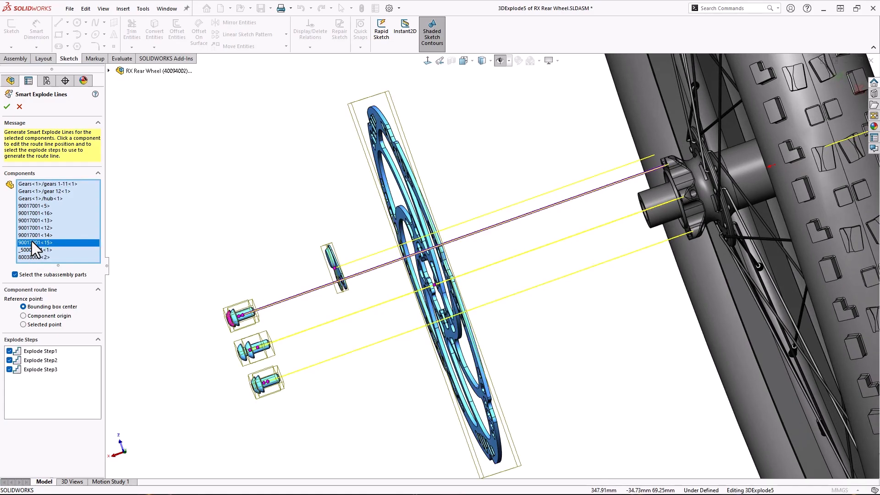
mouse_move(34, 263)
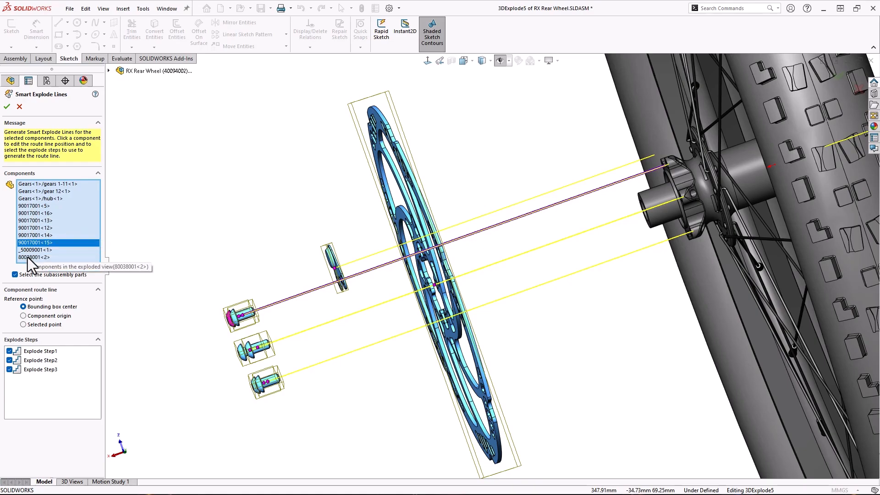
click(35, 257)
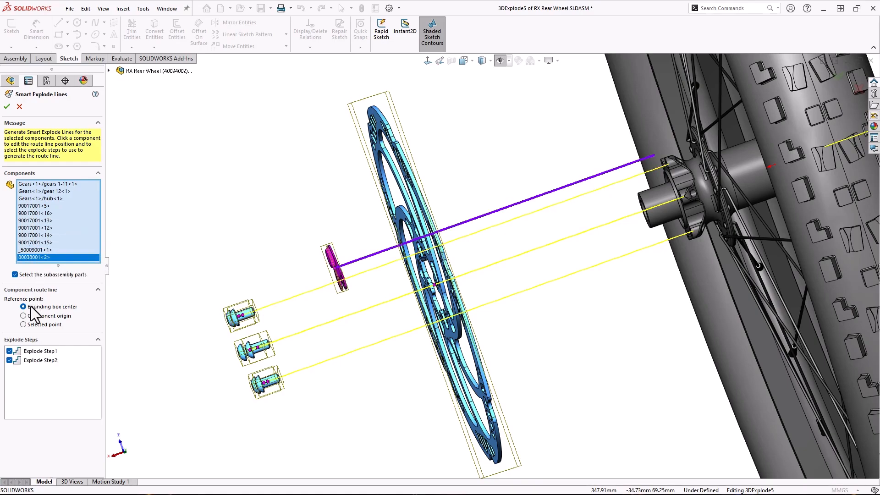
click(41, 351)
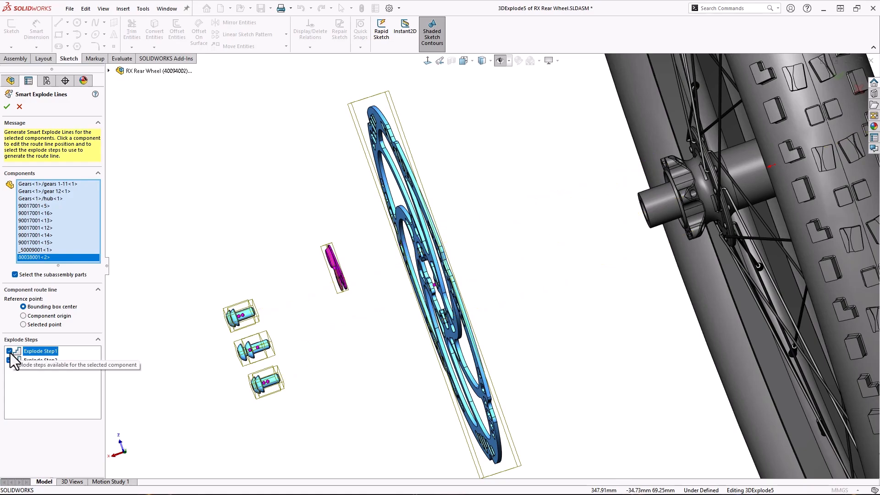
click(11, 360)
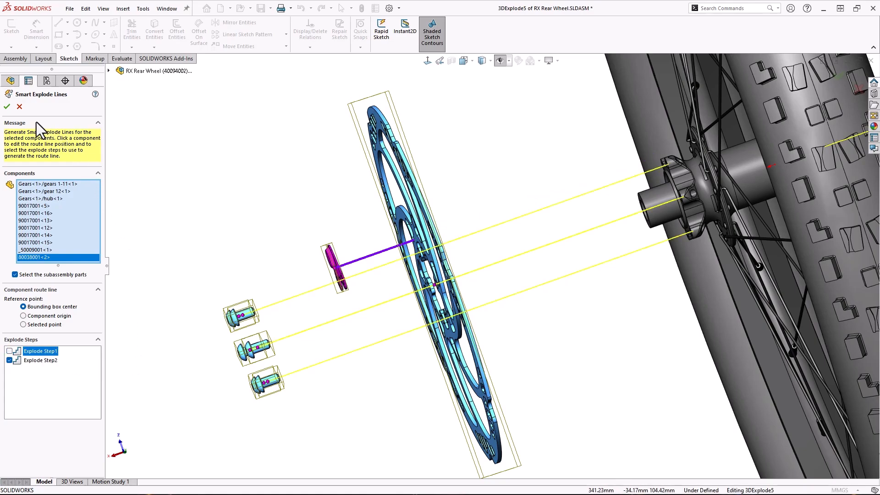
click(7, 107)
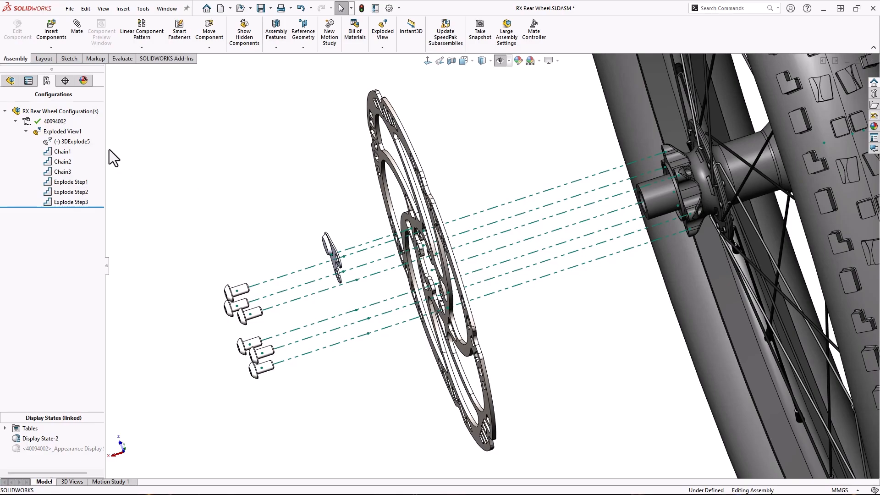
- Edit the smart explode lines so screw 90017001<15> also routes through Explode Step1
right_click(62, 130)
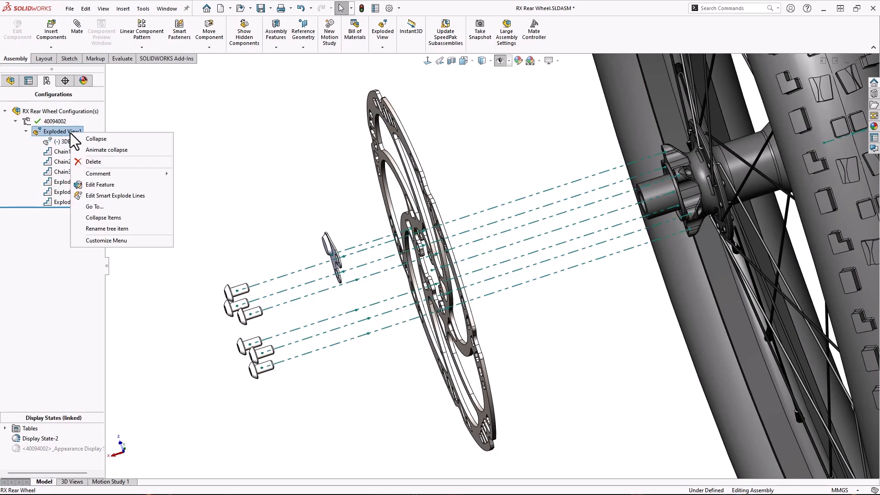
mouse_move(115, 195)
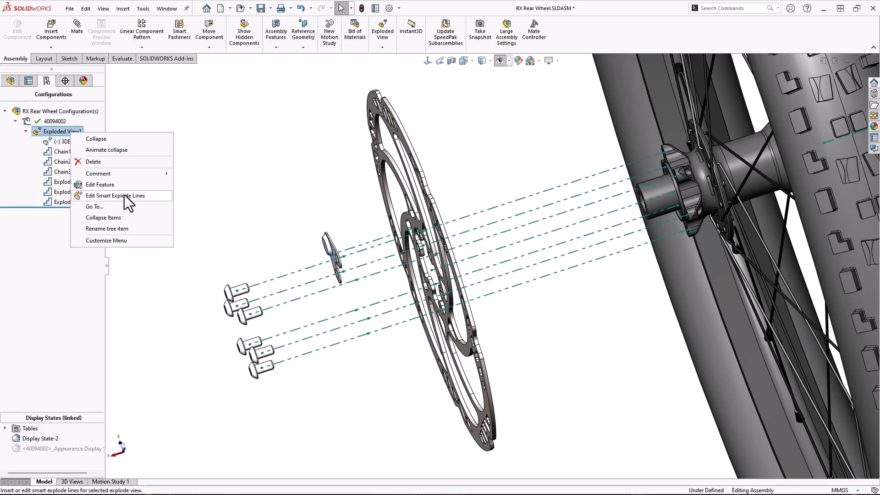
click(116, 195)
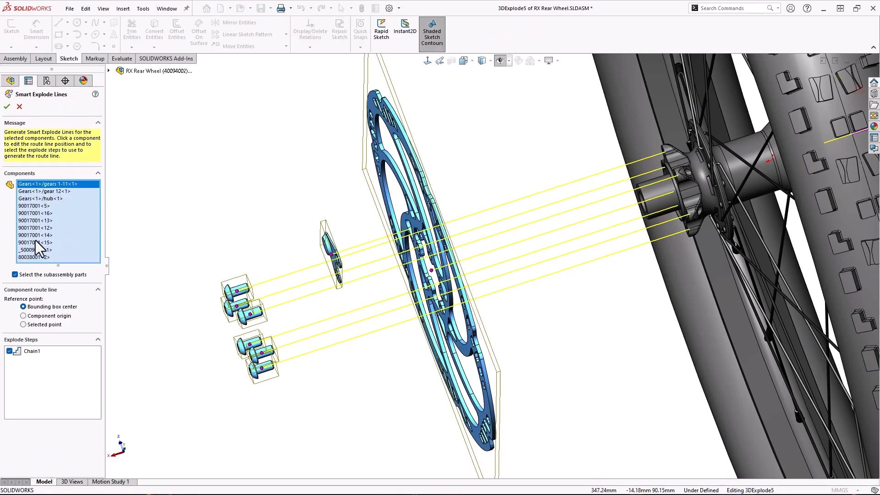
click(35, 242)
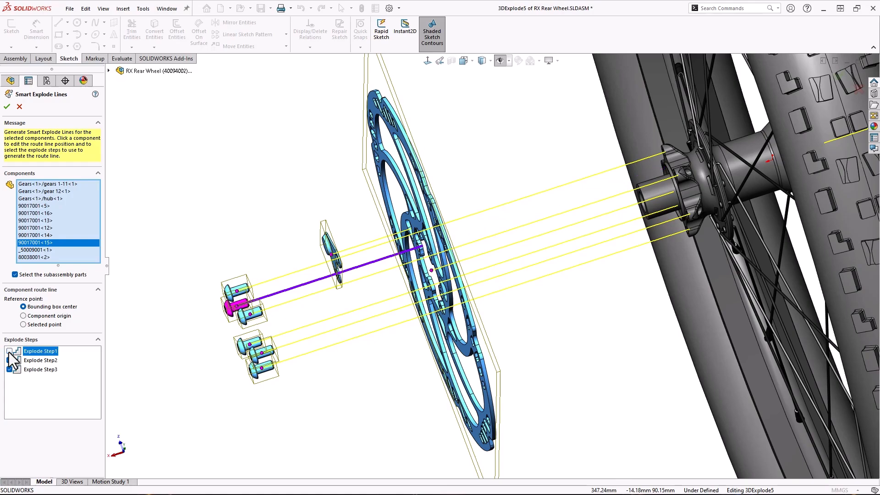
click(15, 350)
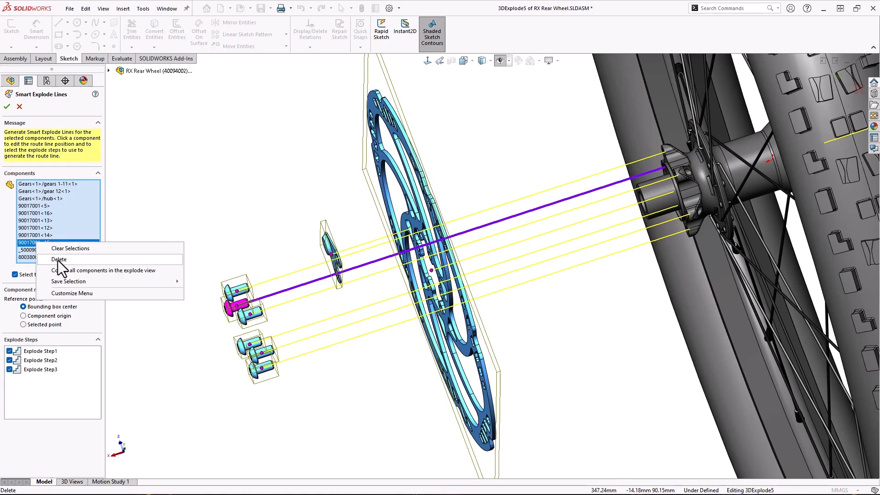
click(59, 259)
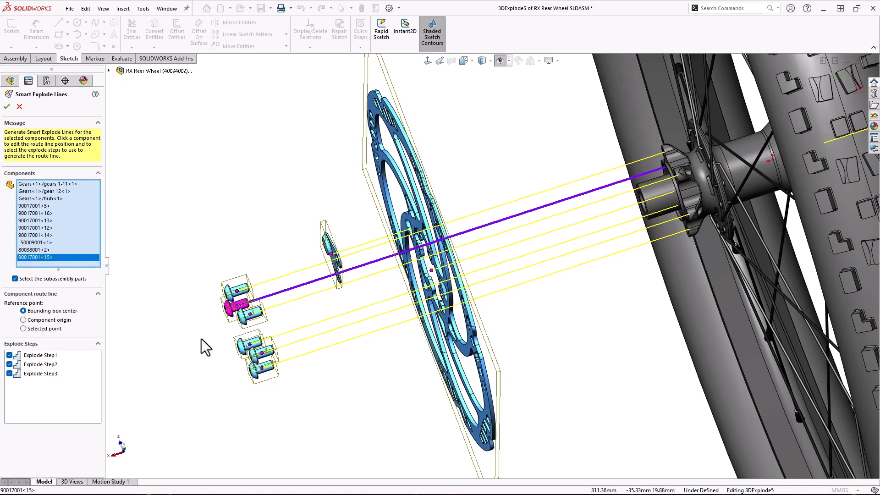
- Accept the edited lines and dissolve 3DExplode5 into a plain 3D sketch
click(7, 106)
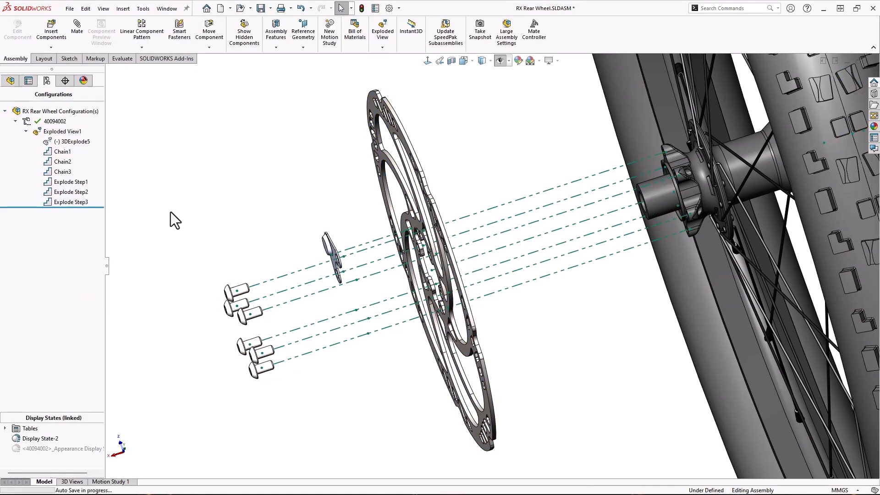
right_click(72, 142)
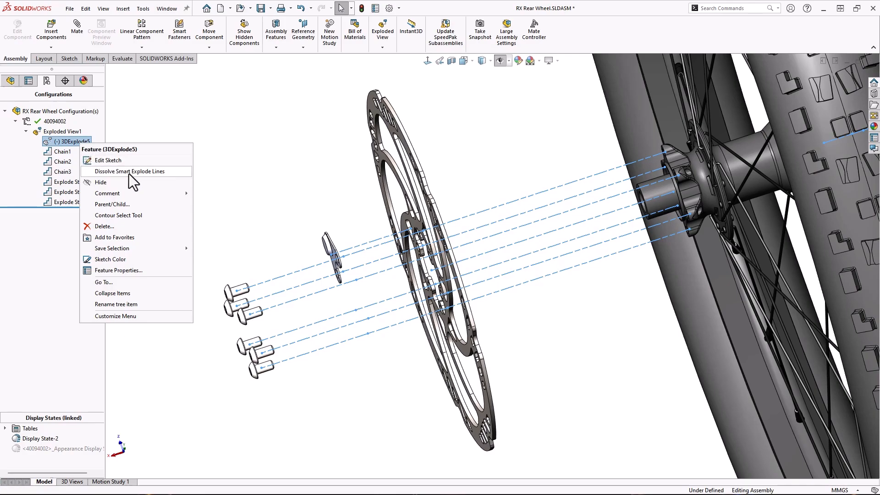
click(108, 159)
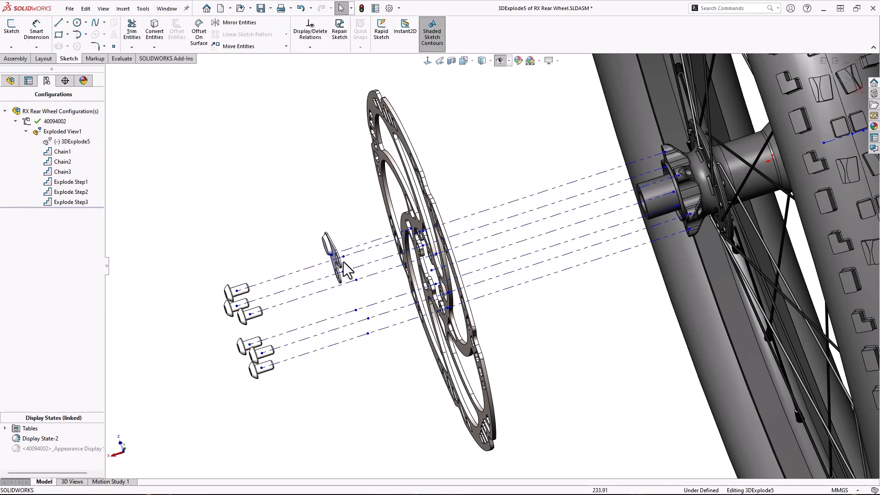
mouse_move(341, 365)
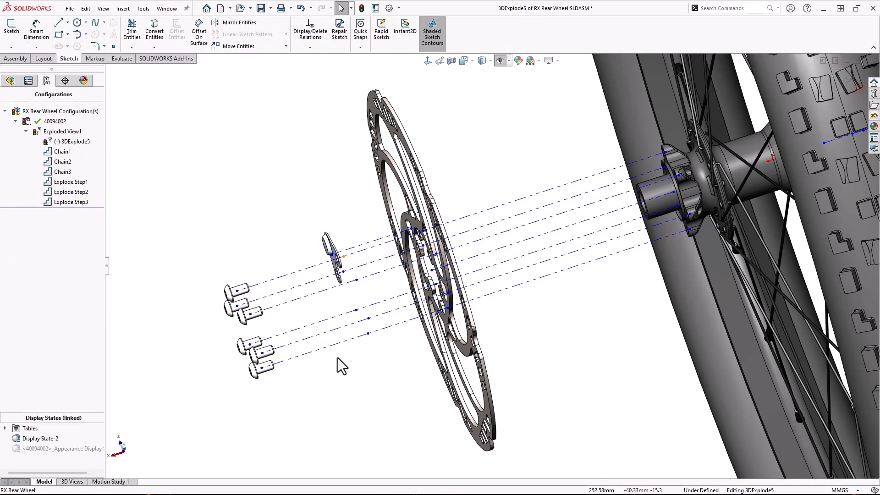
- Explode the 50151001 wheel through Exploded View1 and orbit to see the separated parts
right_click(62, 130)
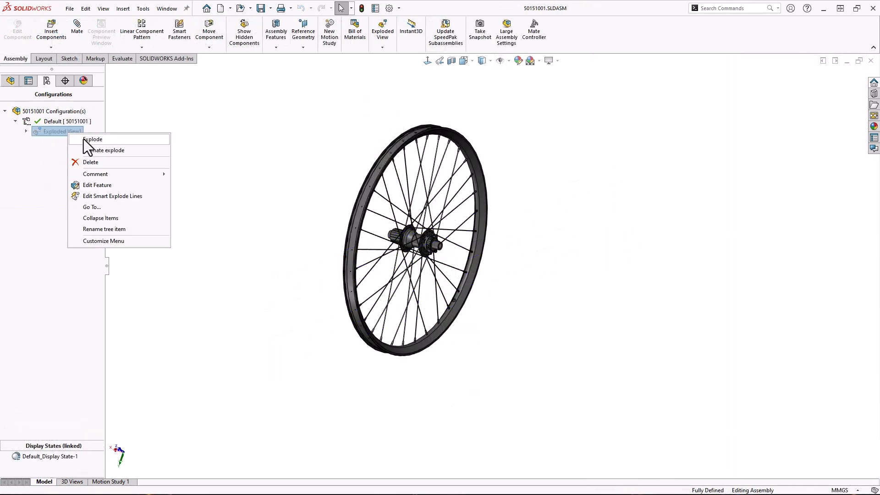
click(92, 139)
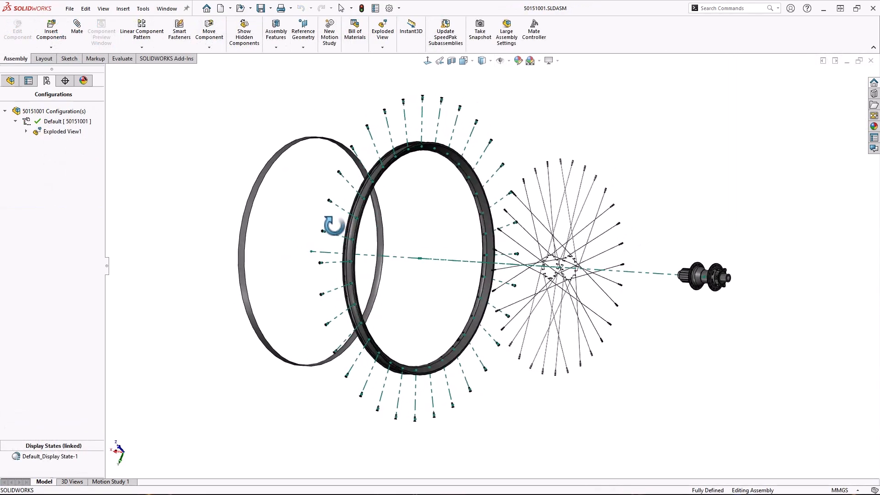
drag(393, 225, 405, 258)
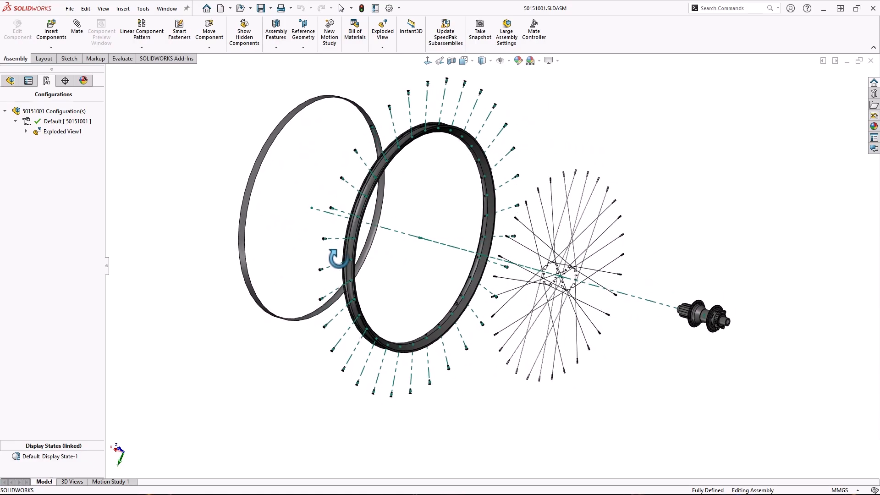